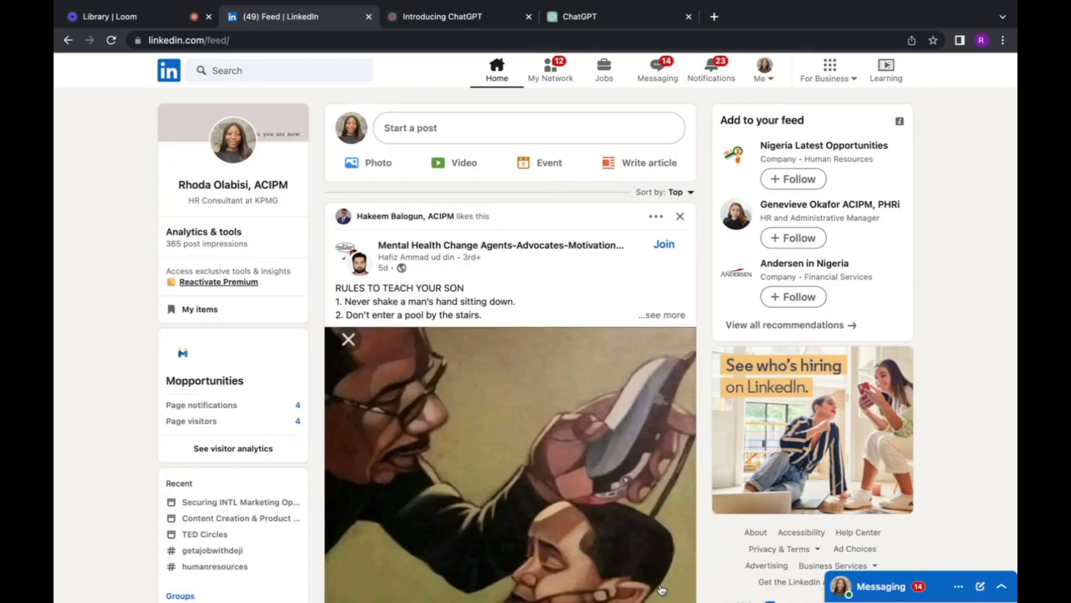
pyautogui.moveTo(663, 589)
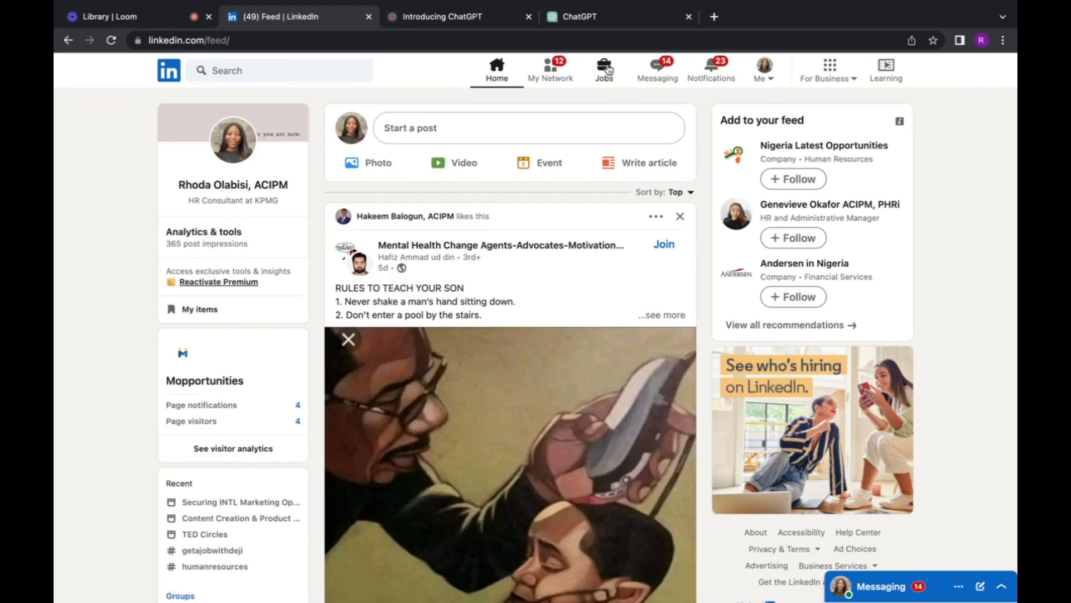
# Go to the LinkedIn Jobs page from the top navigation bar.
pyautogui.click(604, 66)
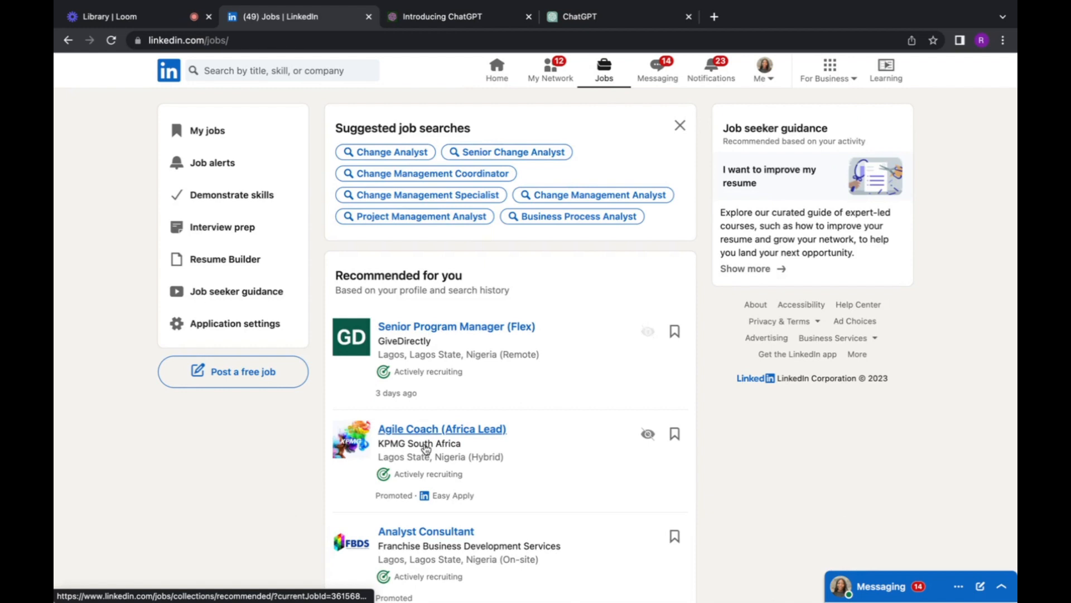
# Read through the GiveDirectly Senior Program Manager (Flex) posting's About the job section.
pyautogui.scroll(-3)
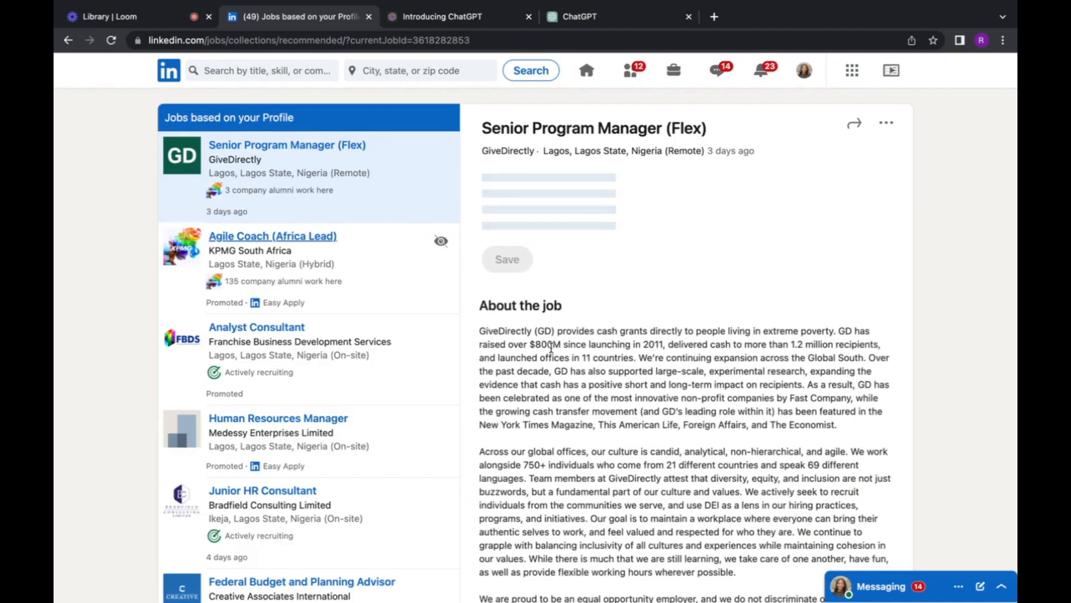
pyautogui.scroll(-3)
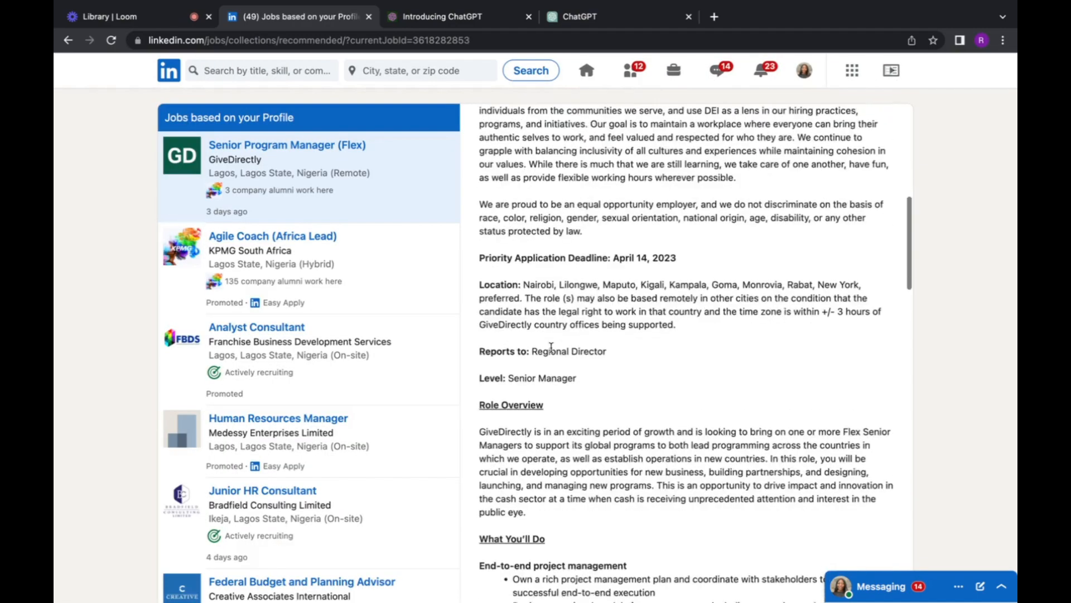
pyautogui.scroll(-3)
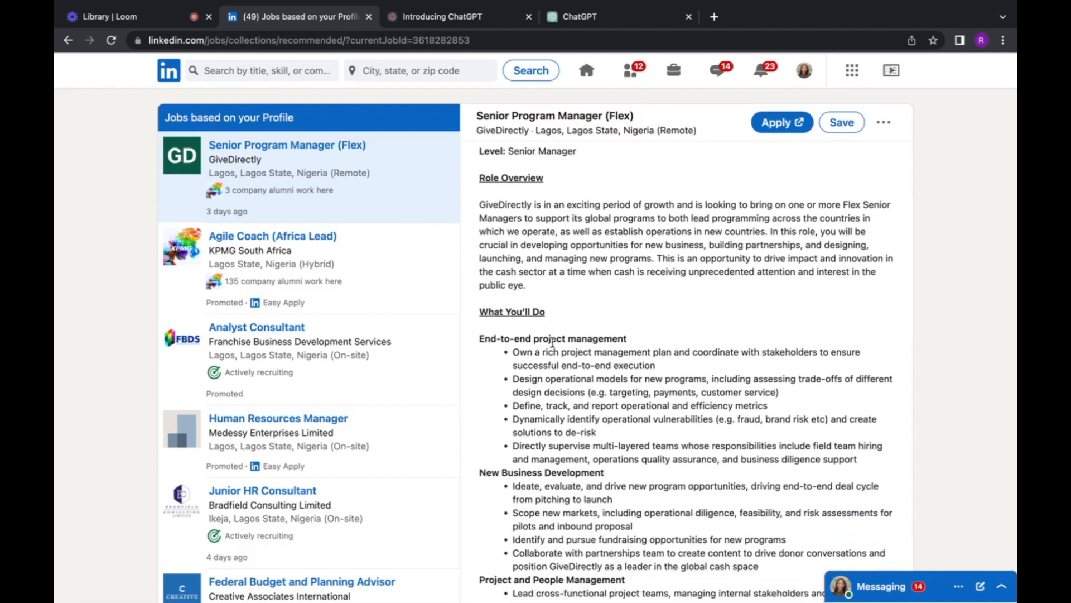
pyautogui.scroll(-3)
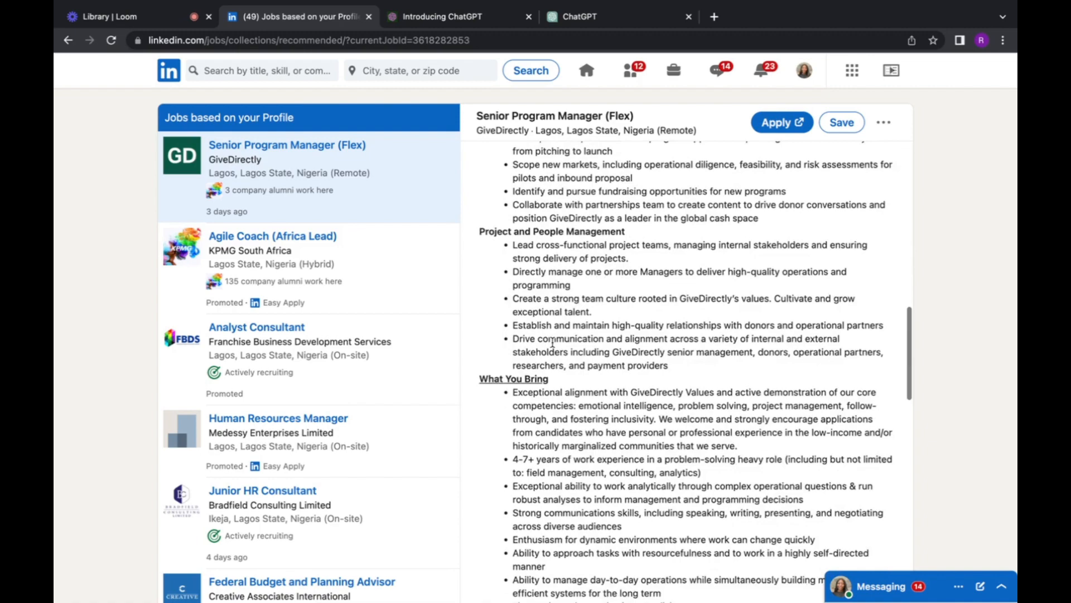
pyautogui.scroll(-3)
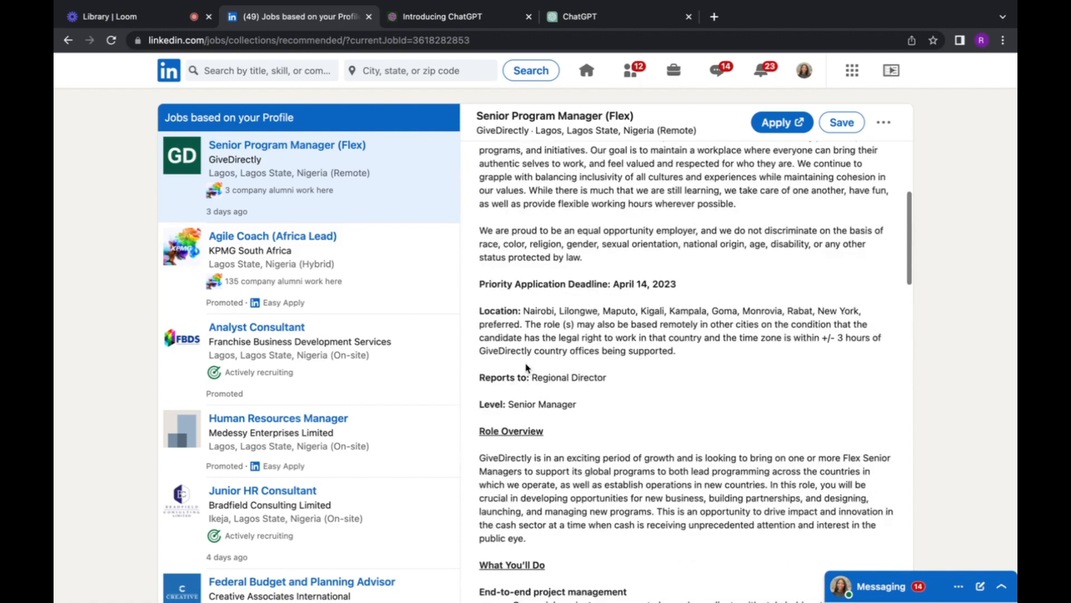
pyautogui.scroll(-3)
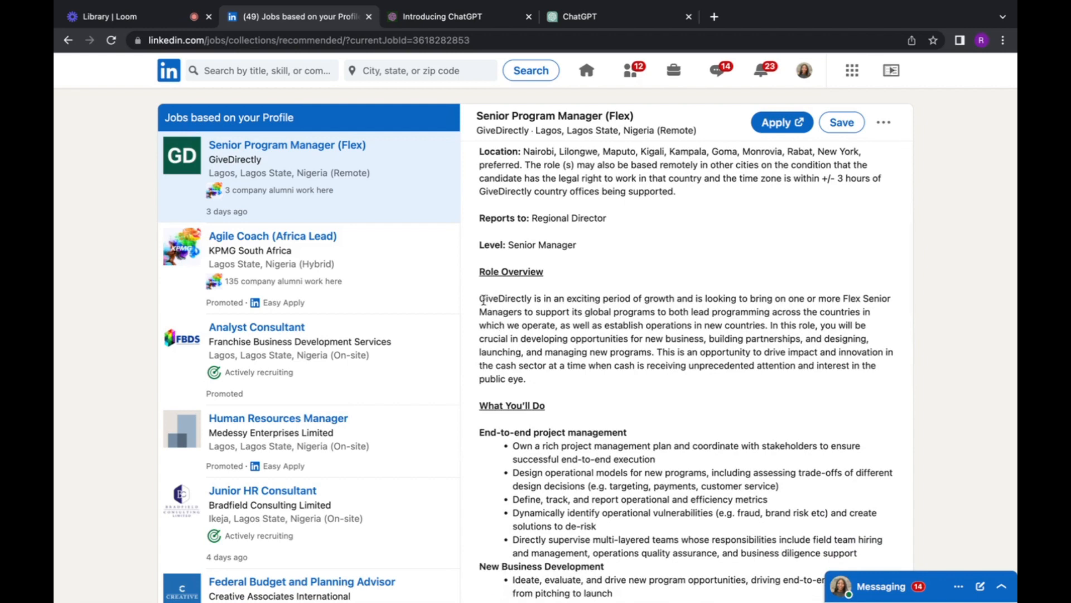
pyautogui.moveTo(479, 299)
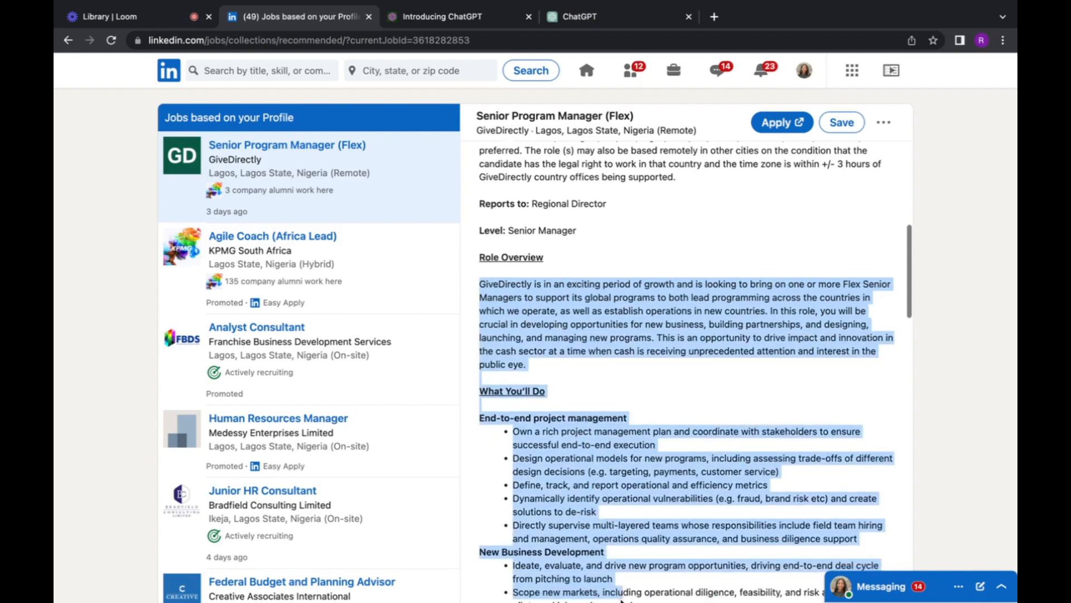
# Scroll the posting down through Role Overview to the preferred skills section.
pyautogui.scroll(-3)
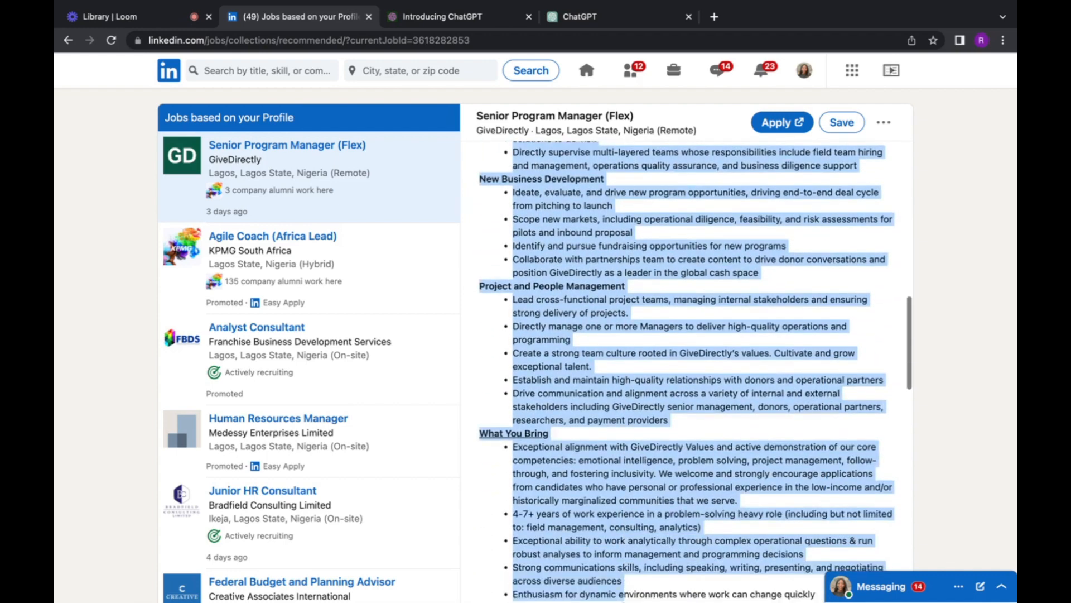
pyautogui.scroll(-3)
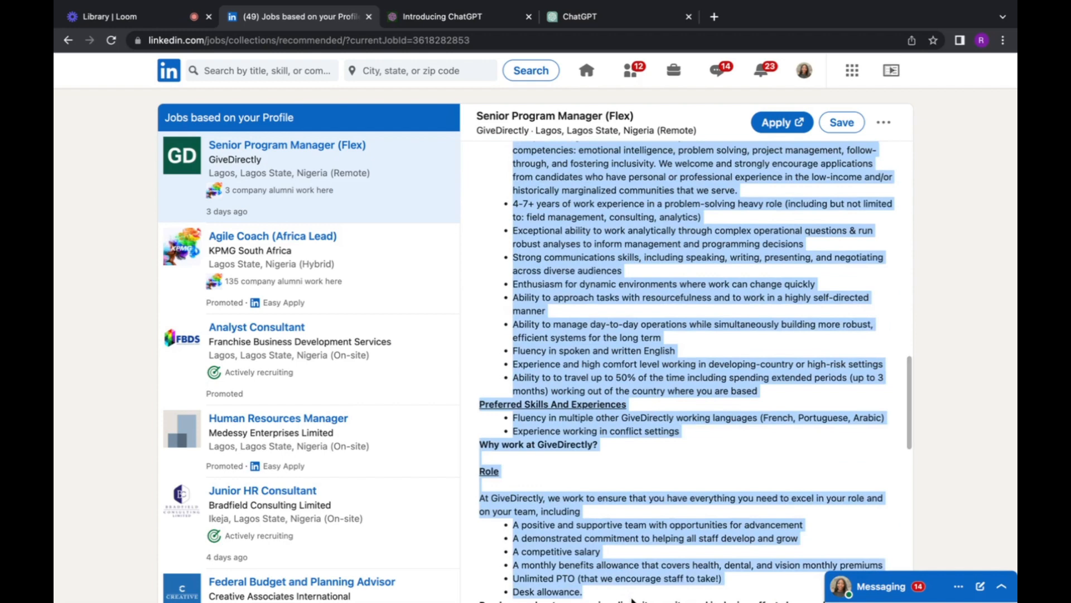
pyautogui.scroll(-3)
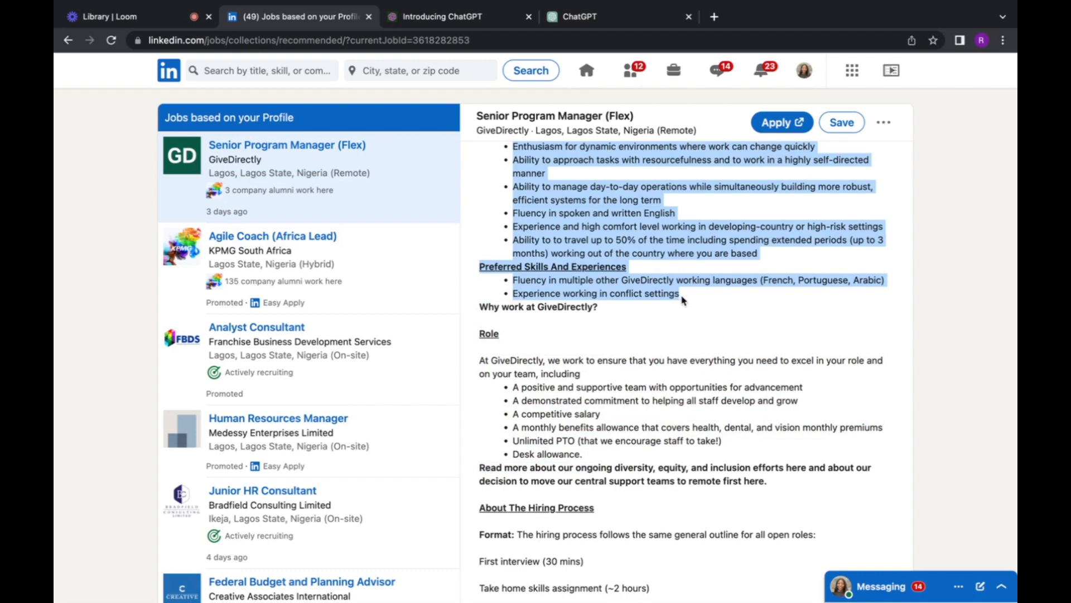
pyautogui.moveTo(681, 300)
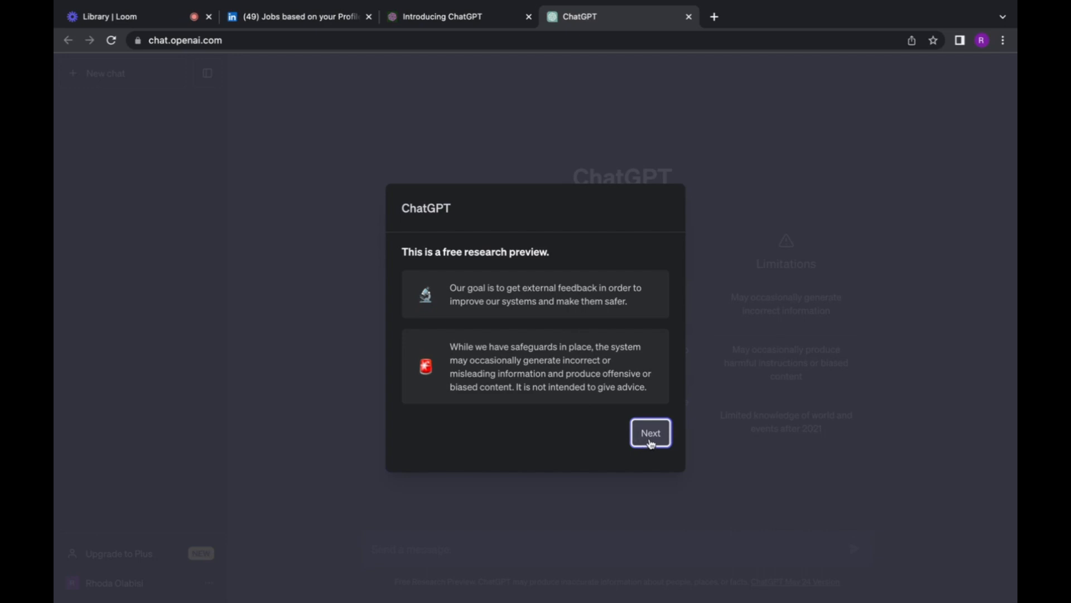
# Dismiss ChatGPT's research preview and data collection notices.
pyautogui.click(649, 432)
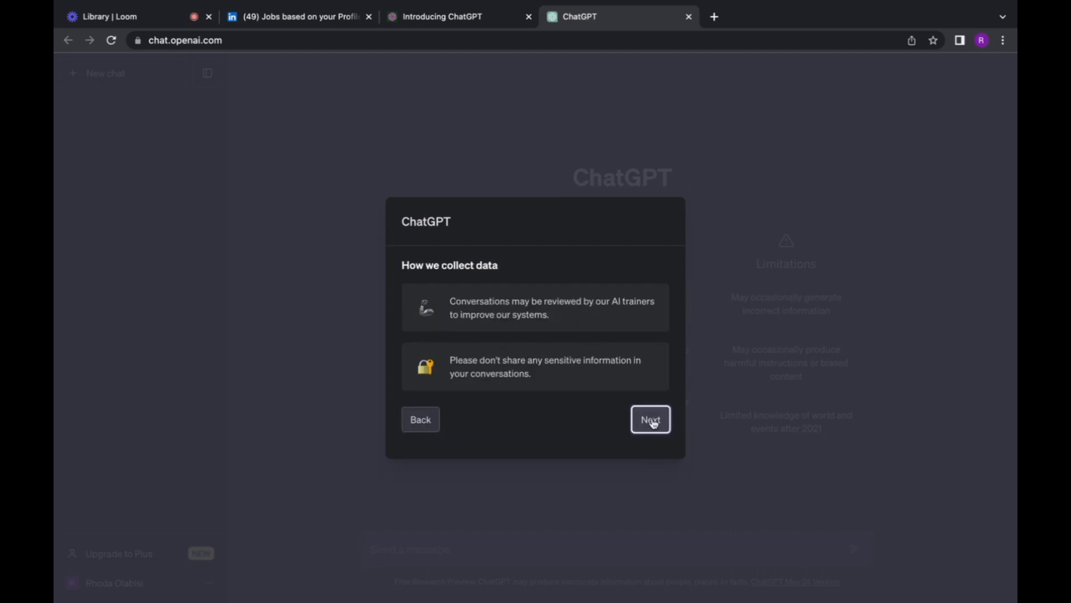
pyautogui.click(648, 418)
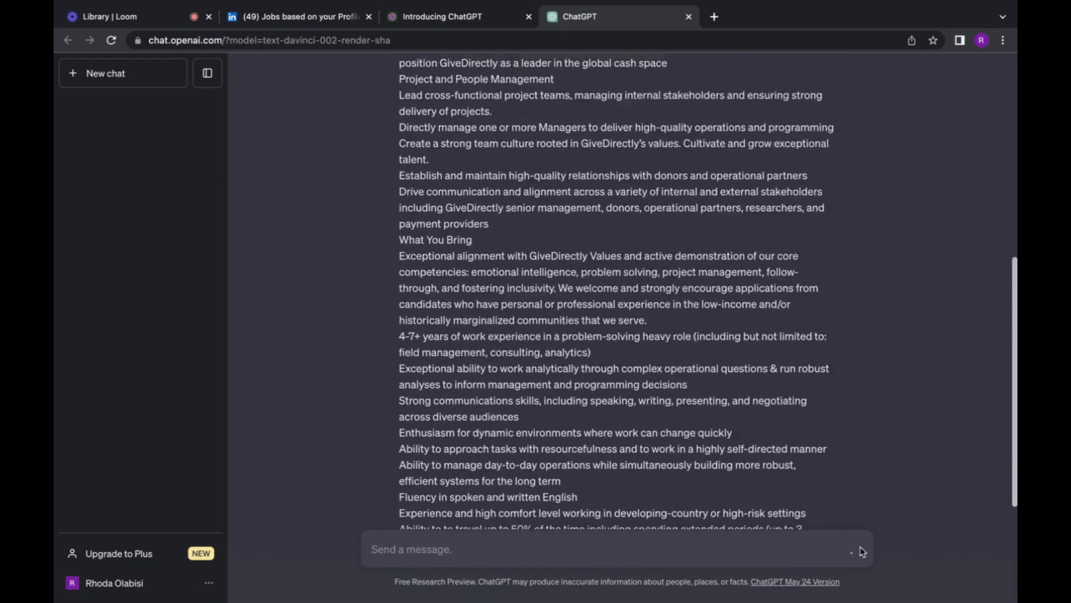
# Send 'What are the most important keywords in the passage above?' to ChatGPT.
pyautogui.write('W')
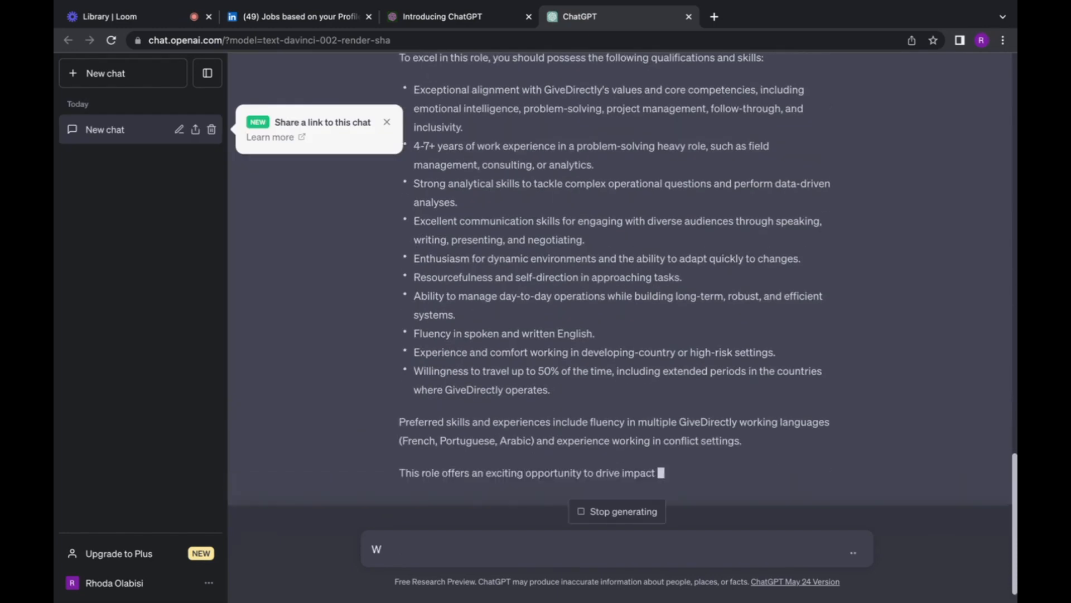
pyautogui.write('Hhat')
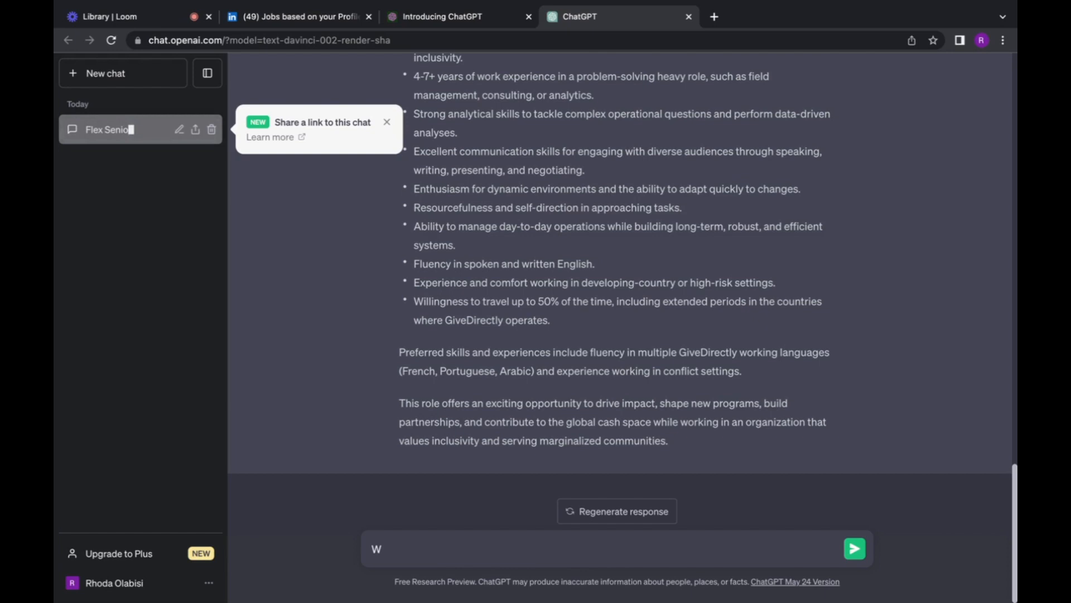
pyautogui.write('hat are the most impor')
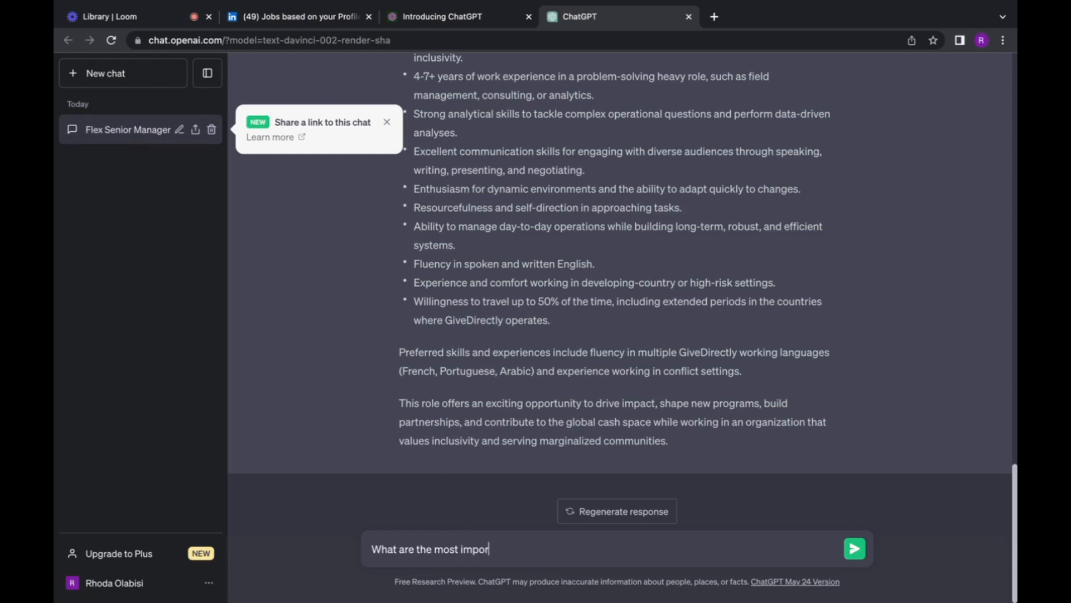
pyautogui.write('tant k')
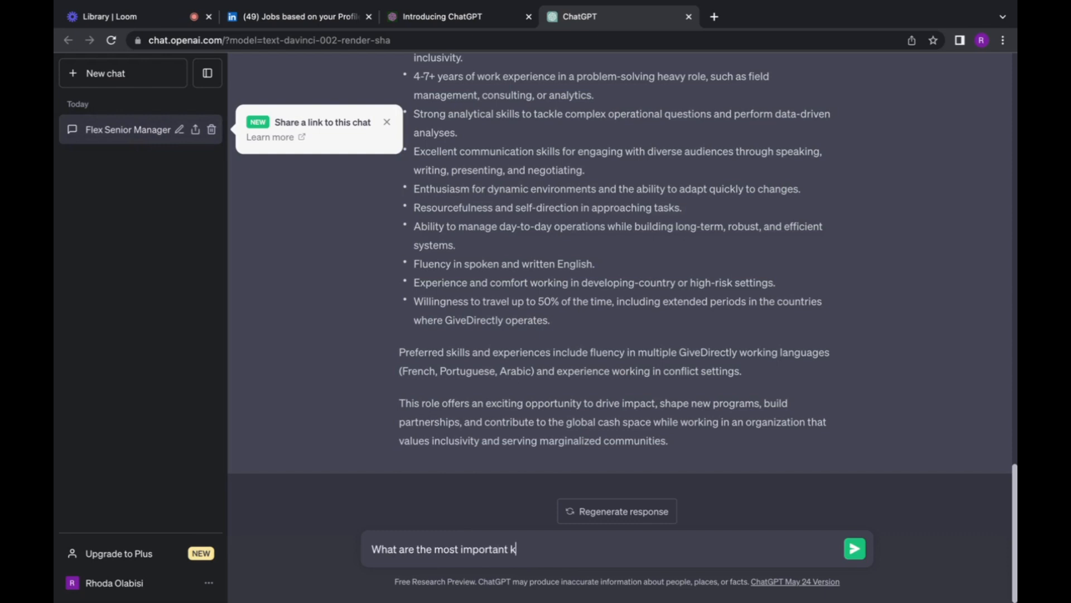
pyautogui.write('eywor')
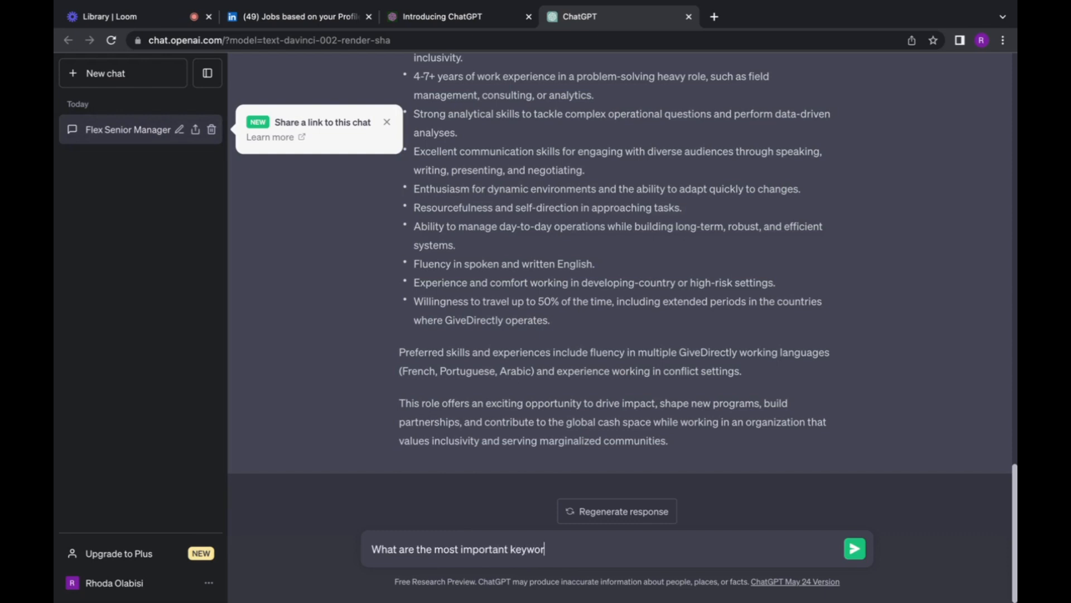
pyautogui.write('ds in th')
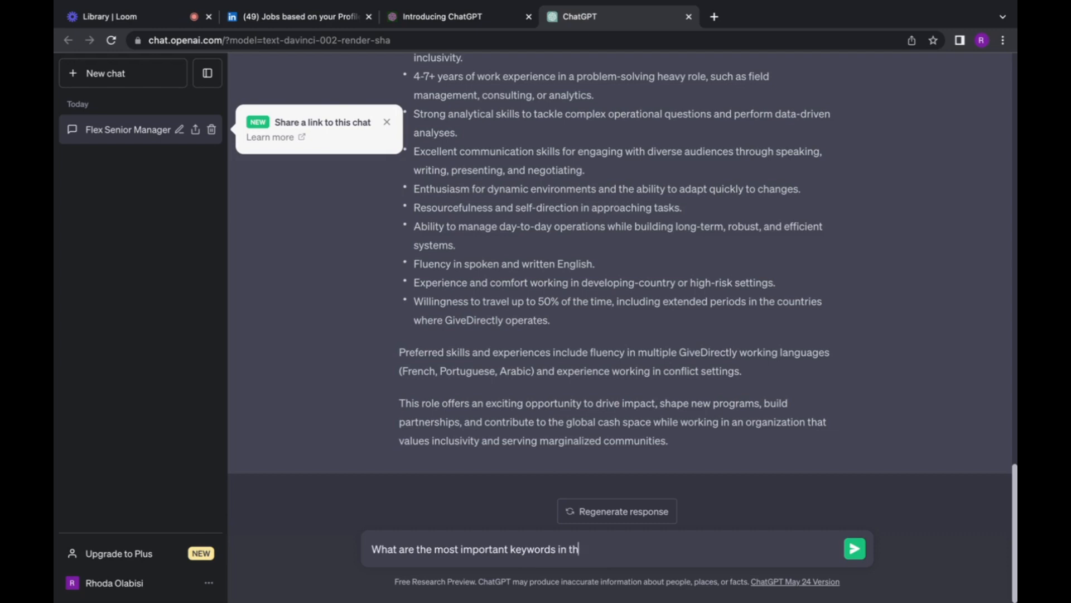
pyautogui.write('e passage above?')
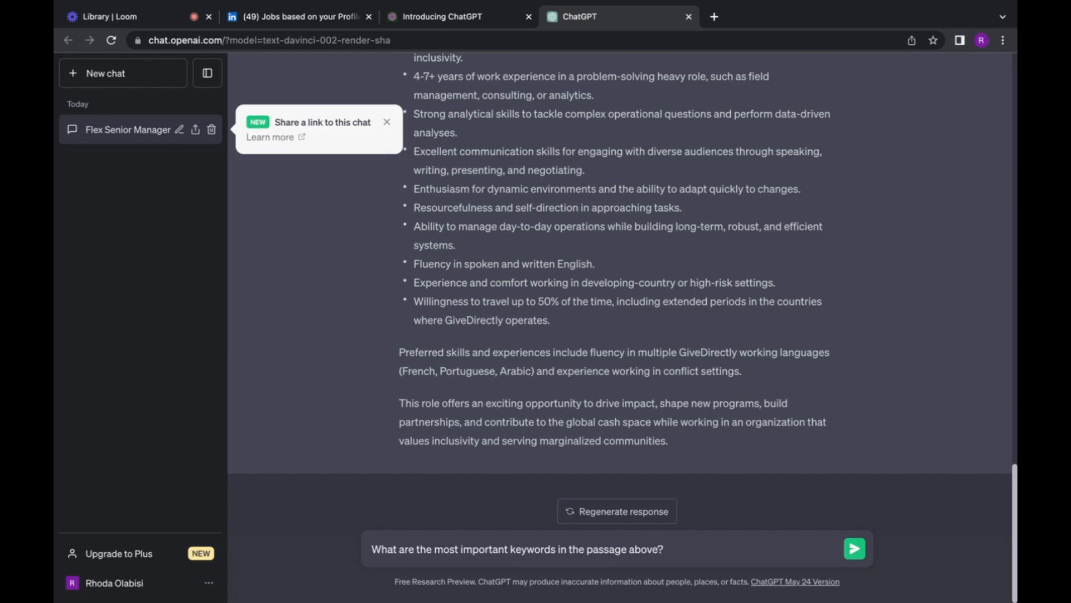
pyautogui.click(854, 548)
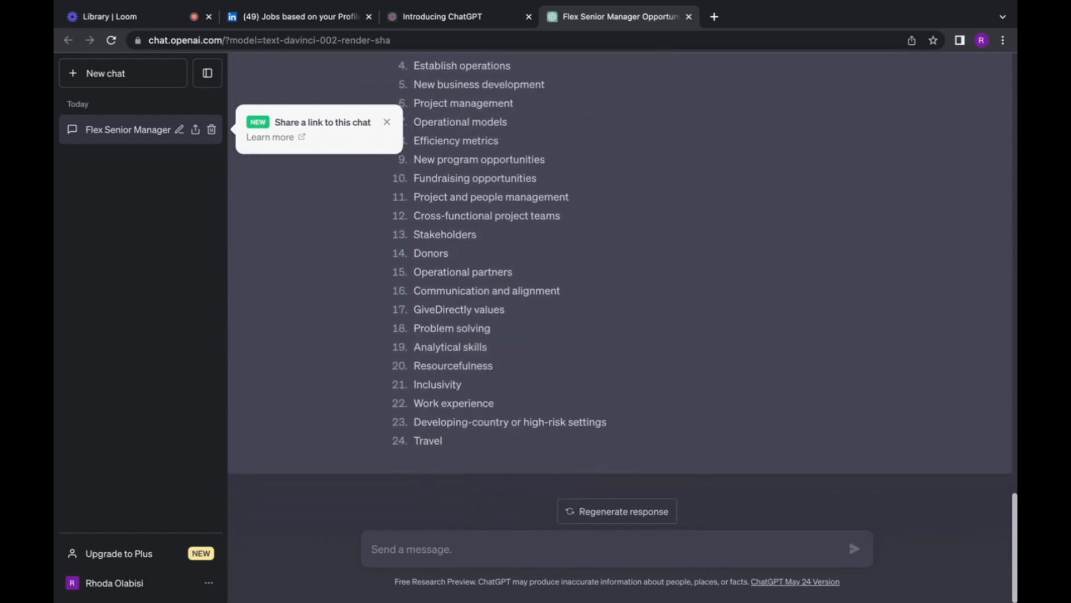
pyautogui.moveTo(459, 435)
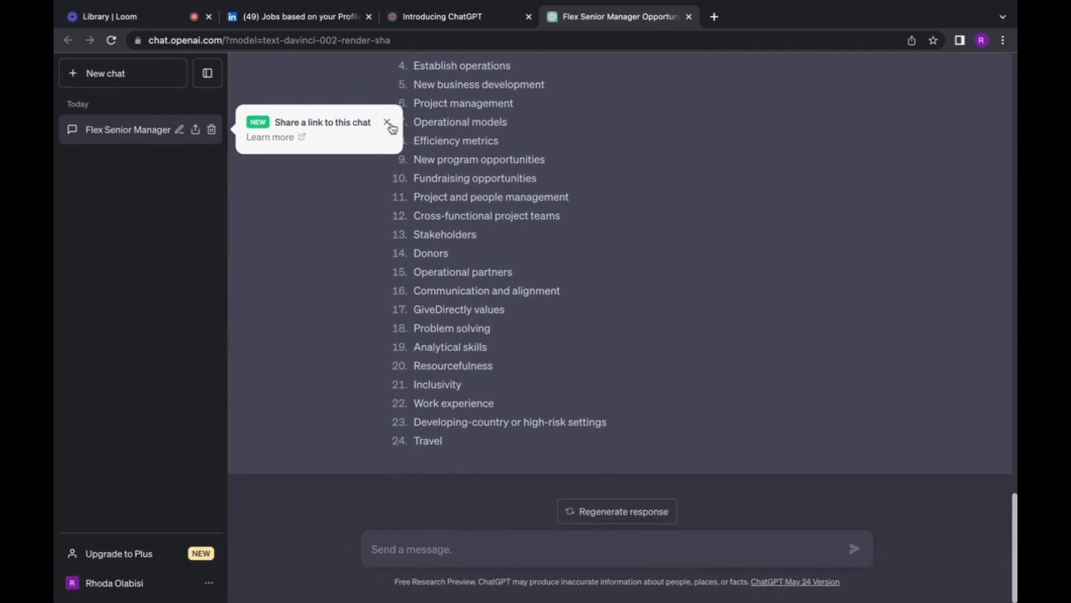
# Close the 'Share a link to this chat' tip to reveal the full keyword list.
pyautogui.click(388, 125)
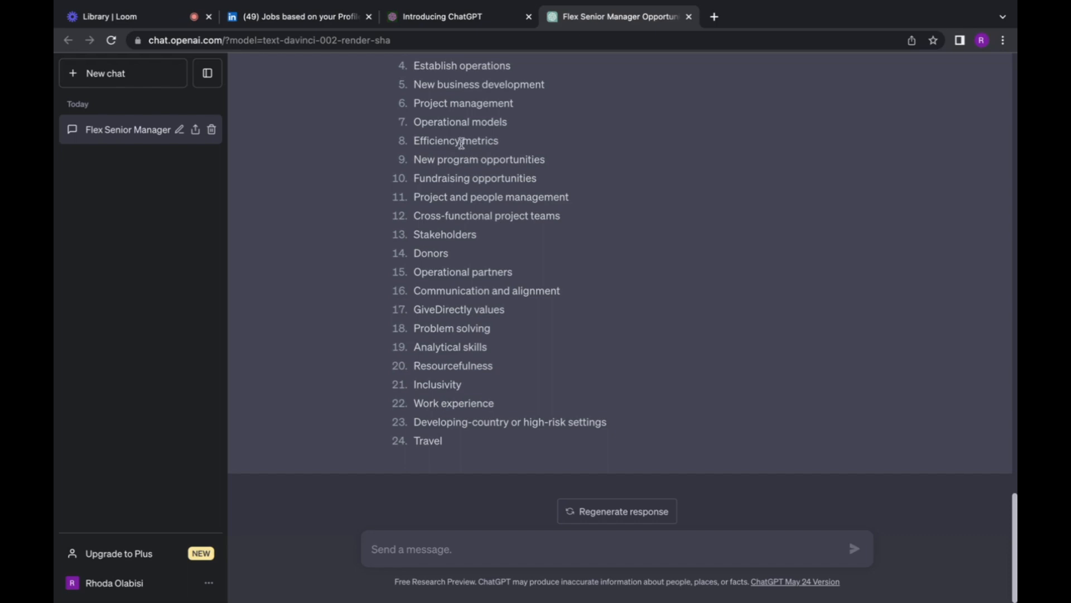
pyautogui.moveTo(456, 152)
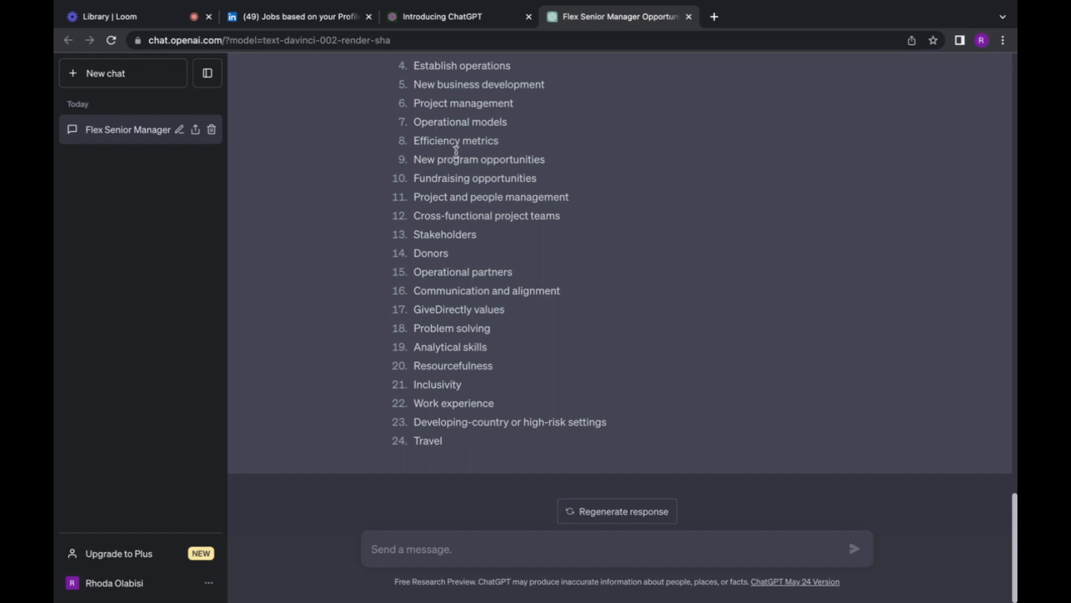
pyautogui.moveTo(476, 125)
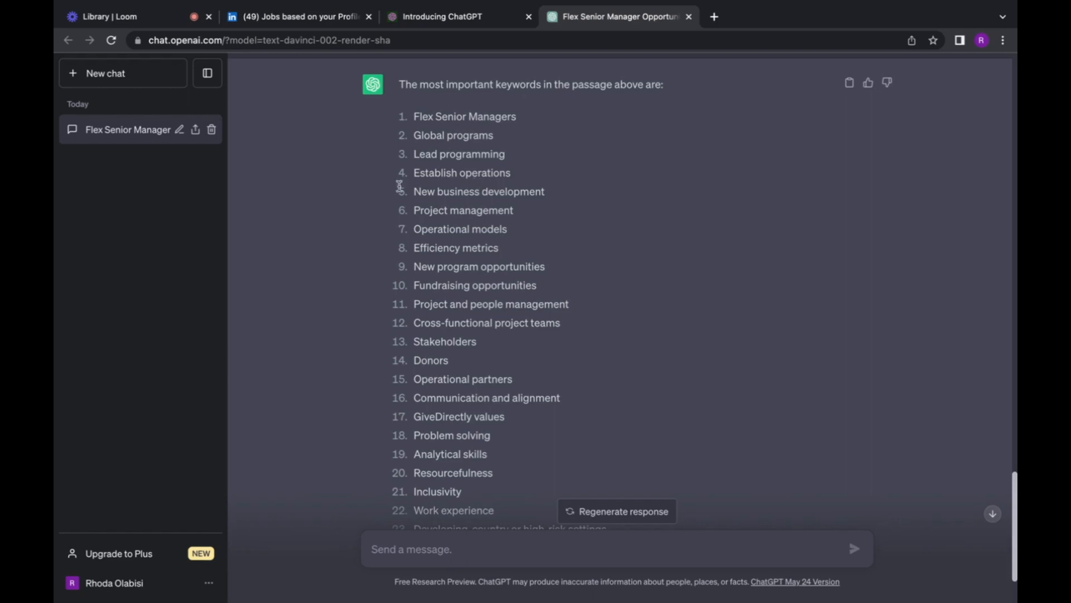
pyautogui.moveTo(269, 269)
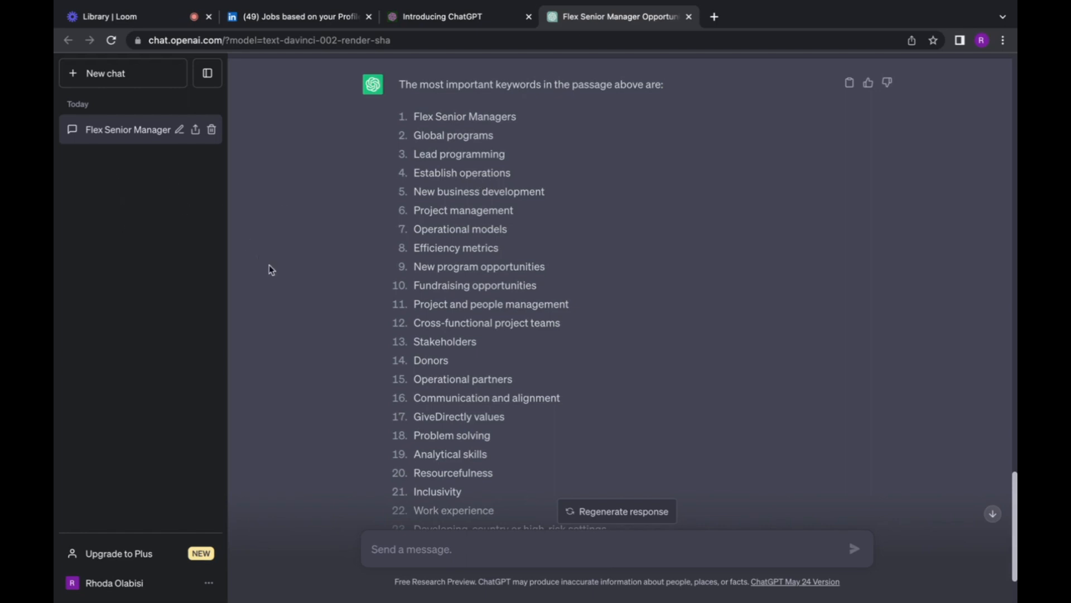